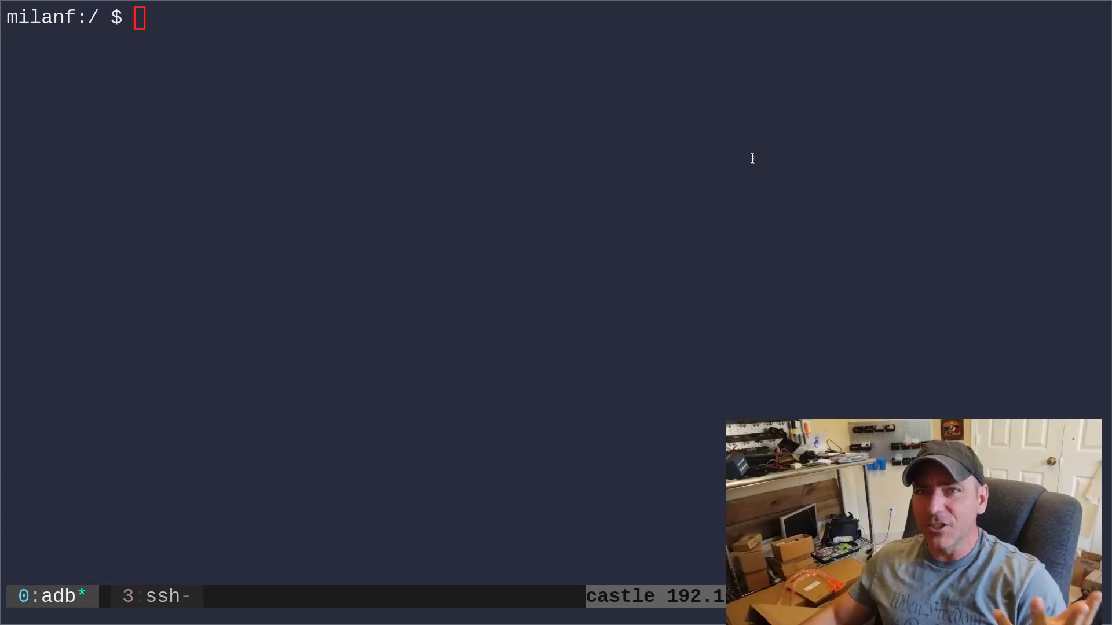
mouse_move(645, 163)
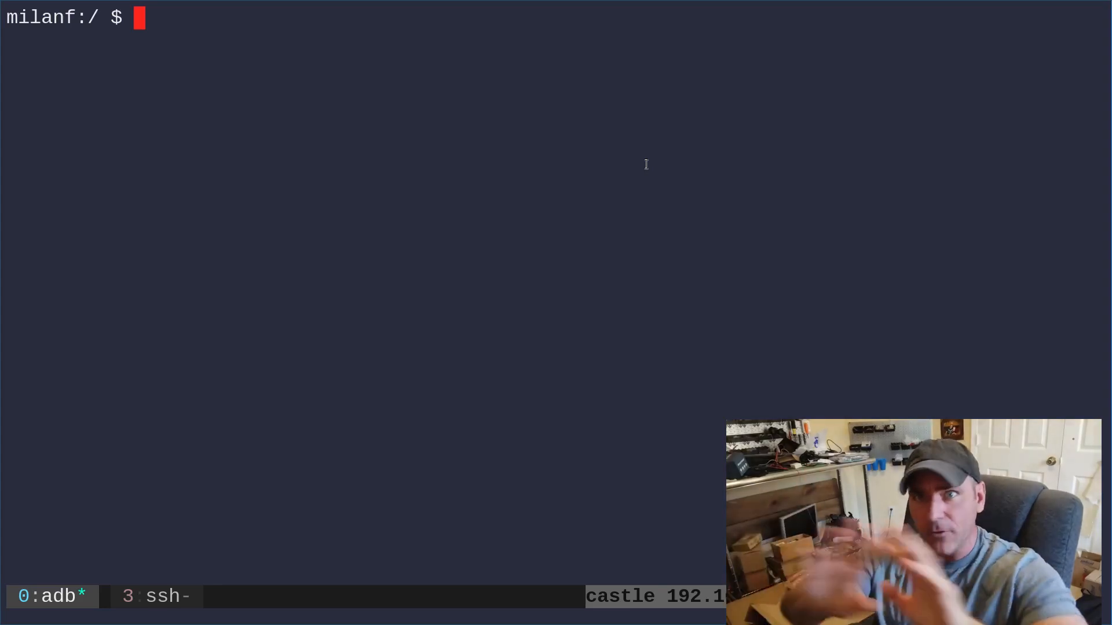
Change into /sdcard and start writing my.sh via cat > my.sh.
text(cd)
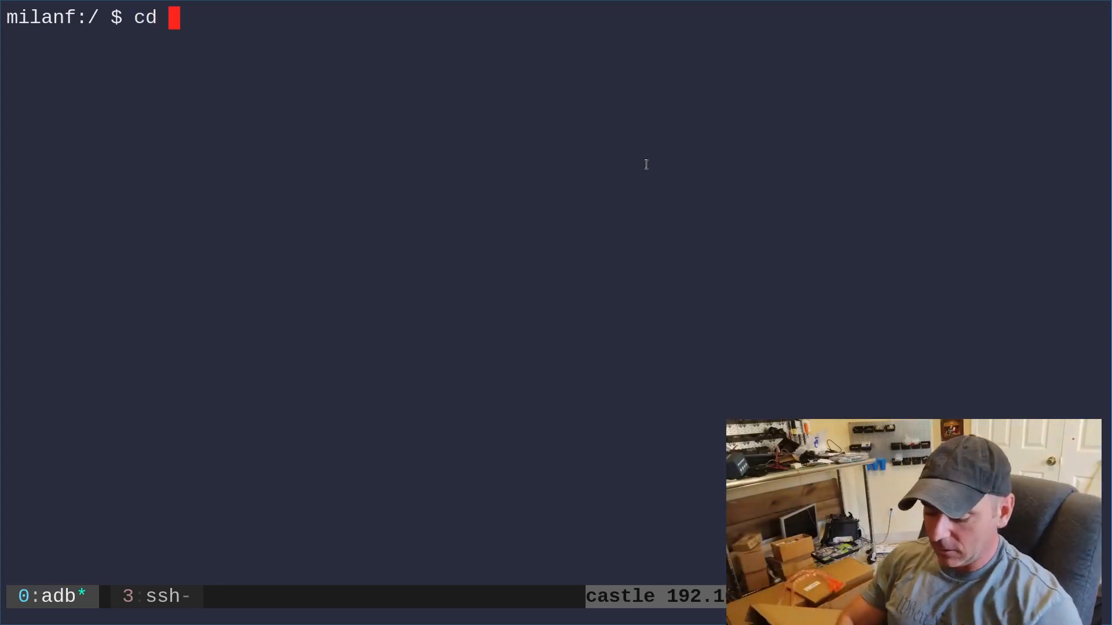
text(/sdcard)
text(ls)
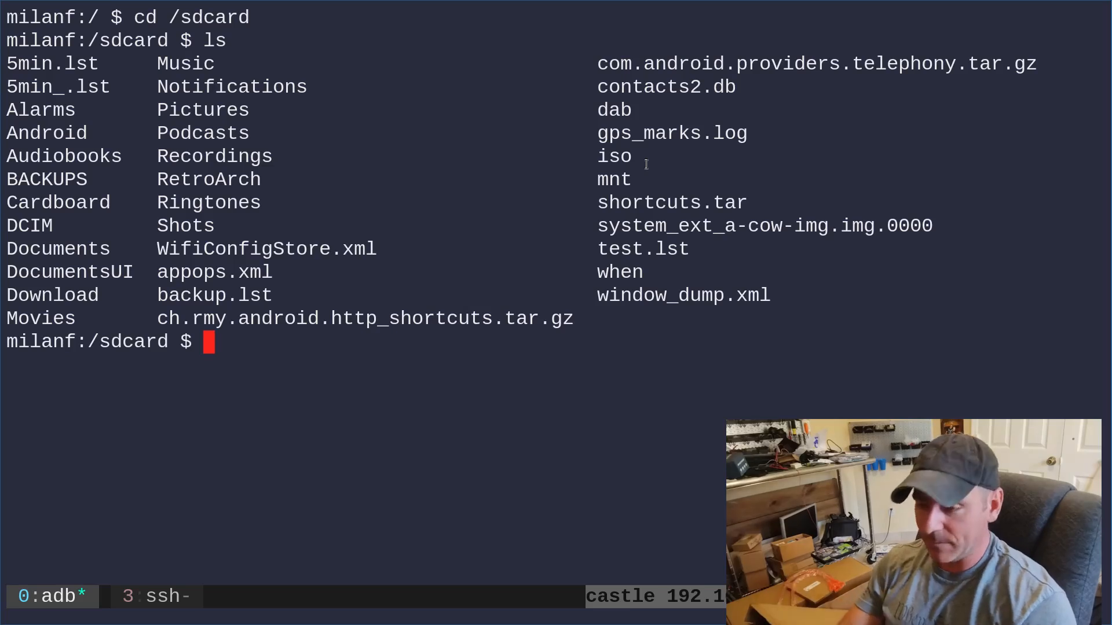
text(echo)
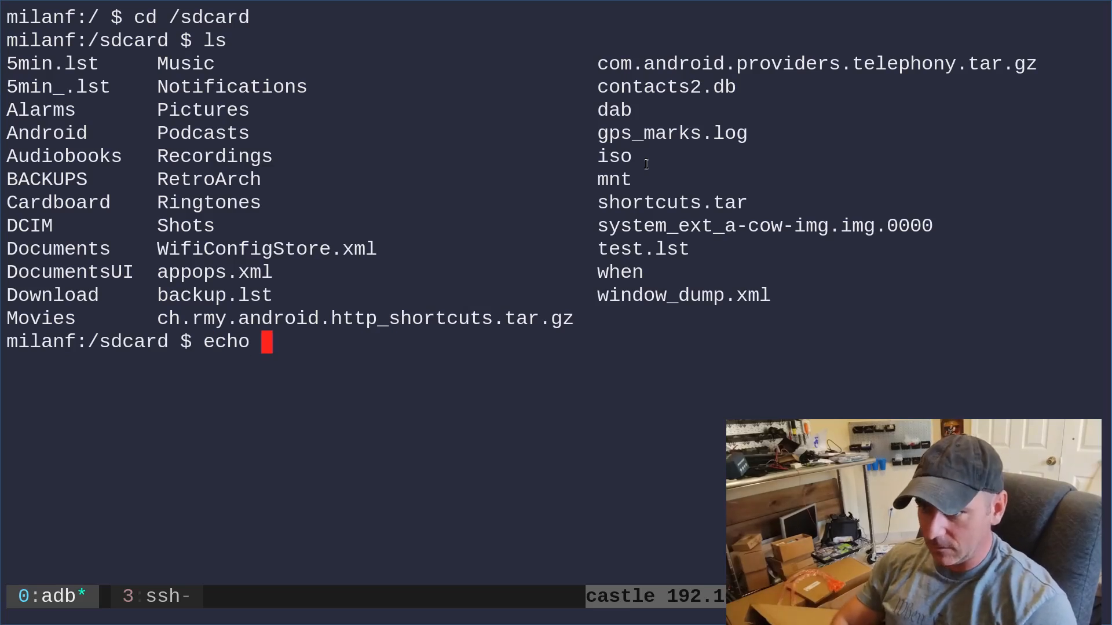
text(cat)
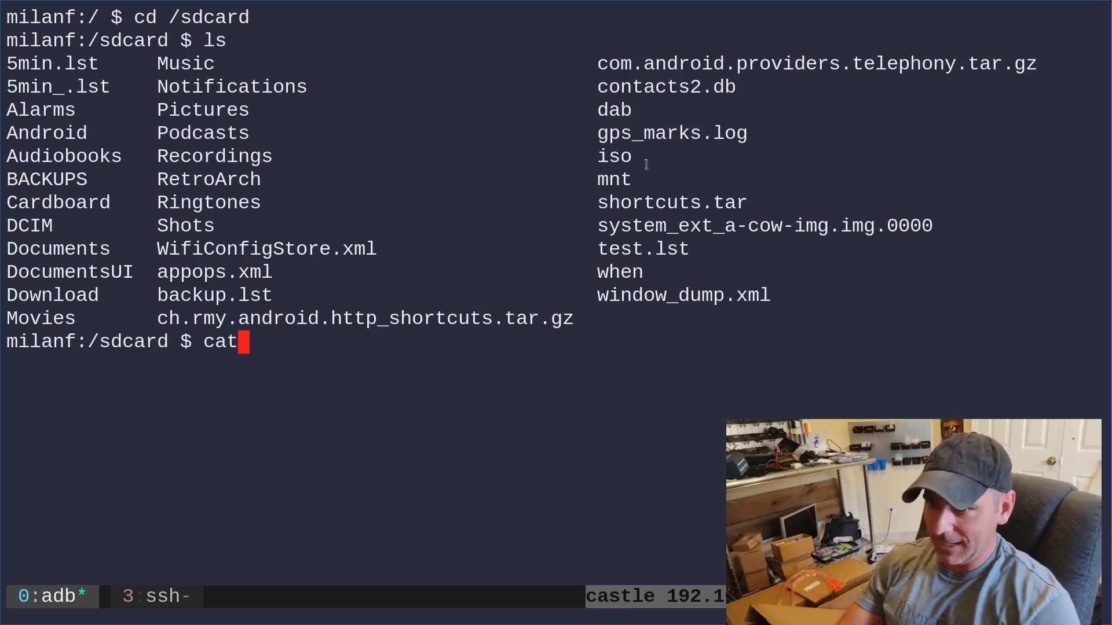
text(> my.sh)
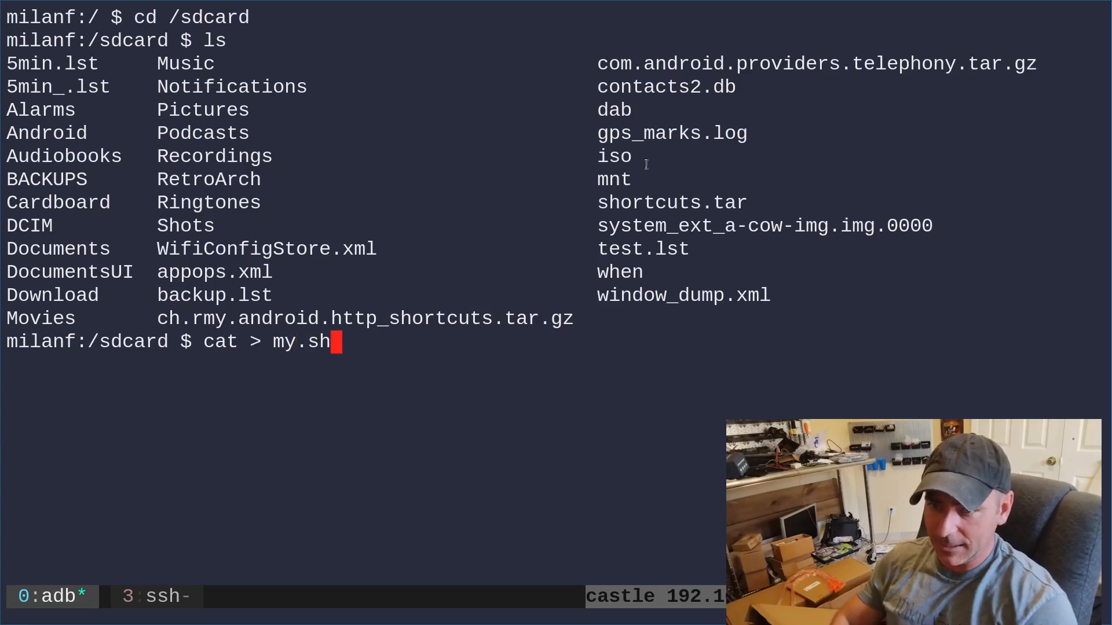
Enter #!/bin/sh and echo Hello into my.sh, finish with Ctrl+D, and print it back.
text(#!/bin/)
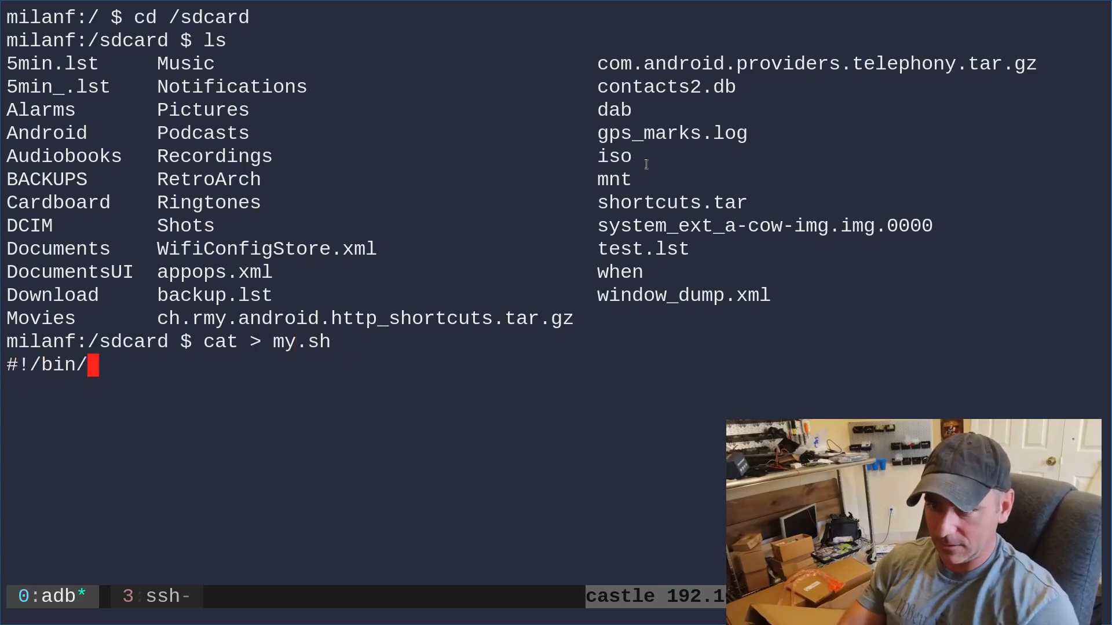
text(sh)
text(echo Hello)
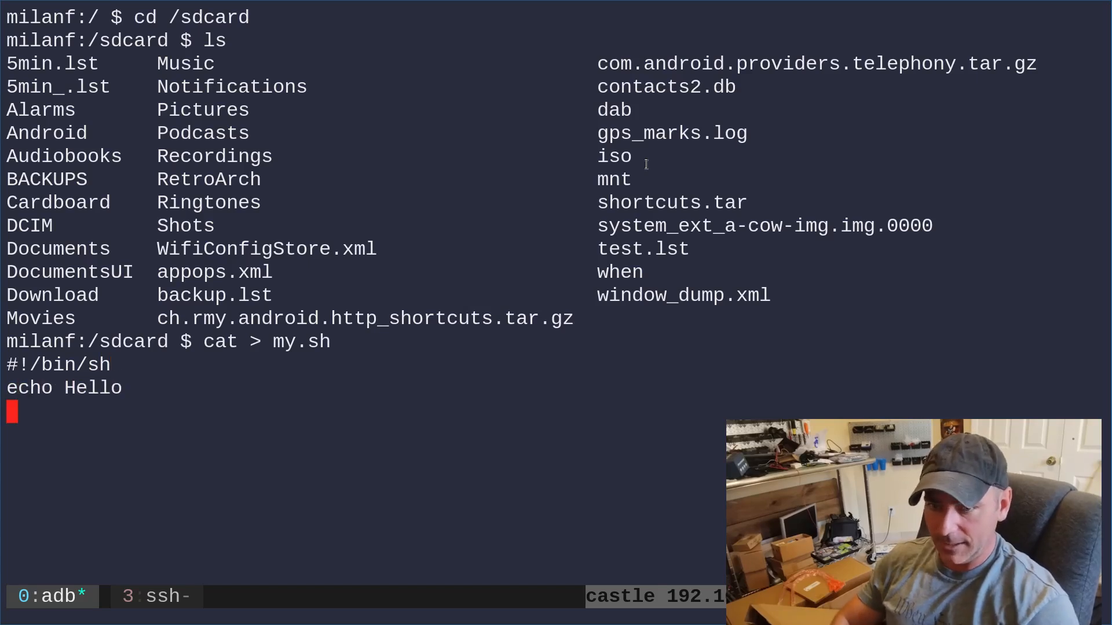
key(ctrl+d)
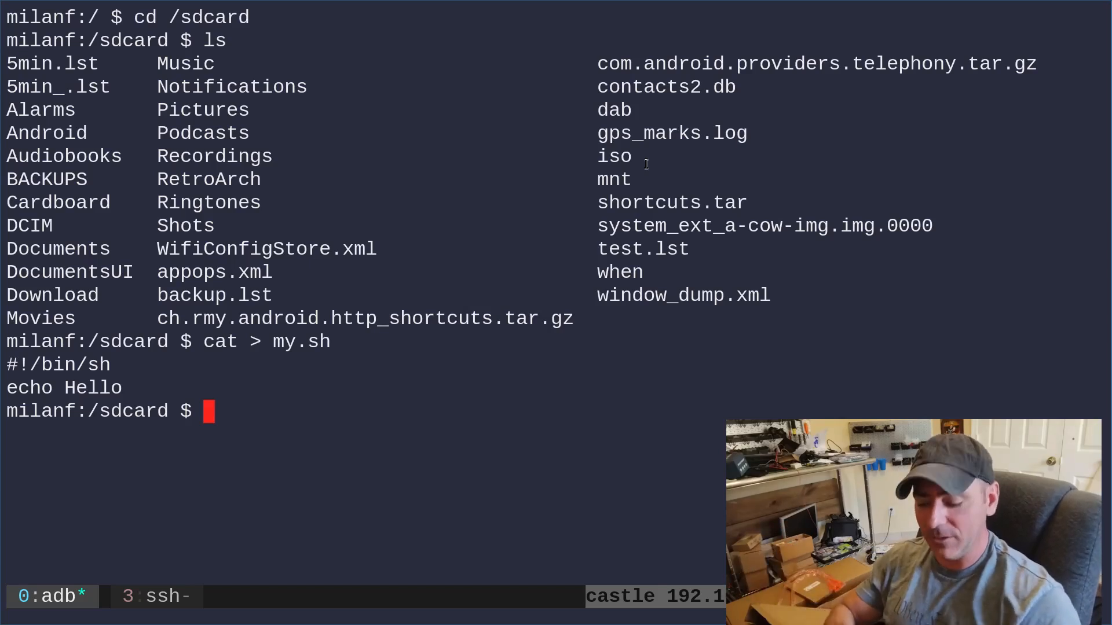
text(cat my.sh)
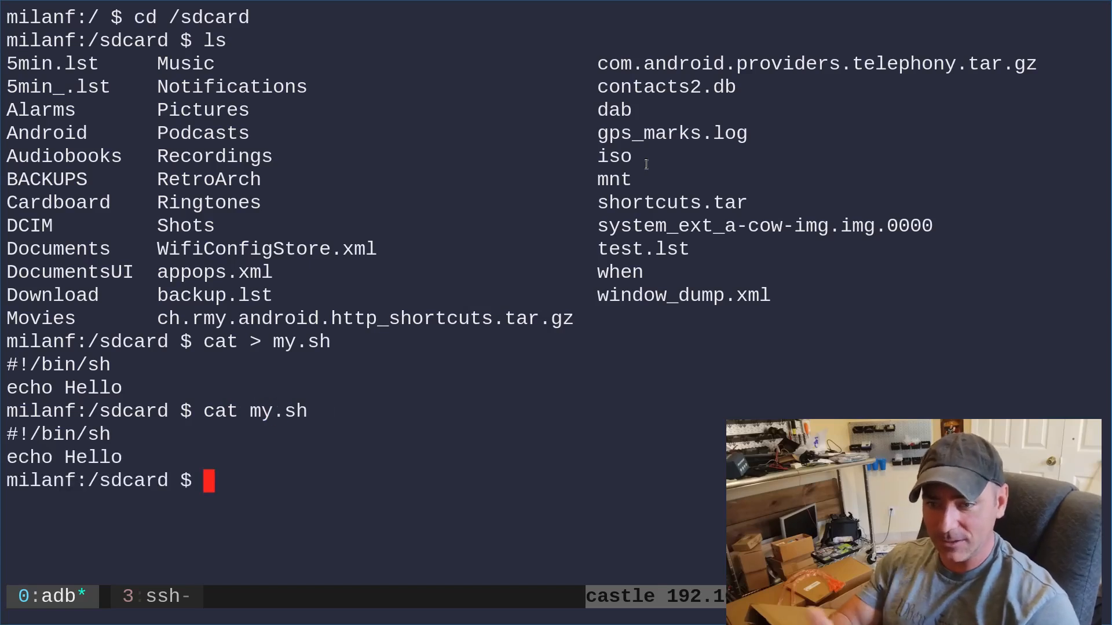
Make my.sh executable, attempt ./my.sh, and inspect it with ls -lha my.sh.
text(chmod +)
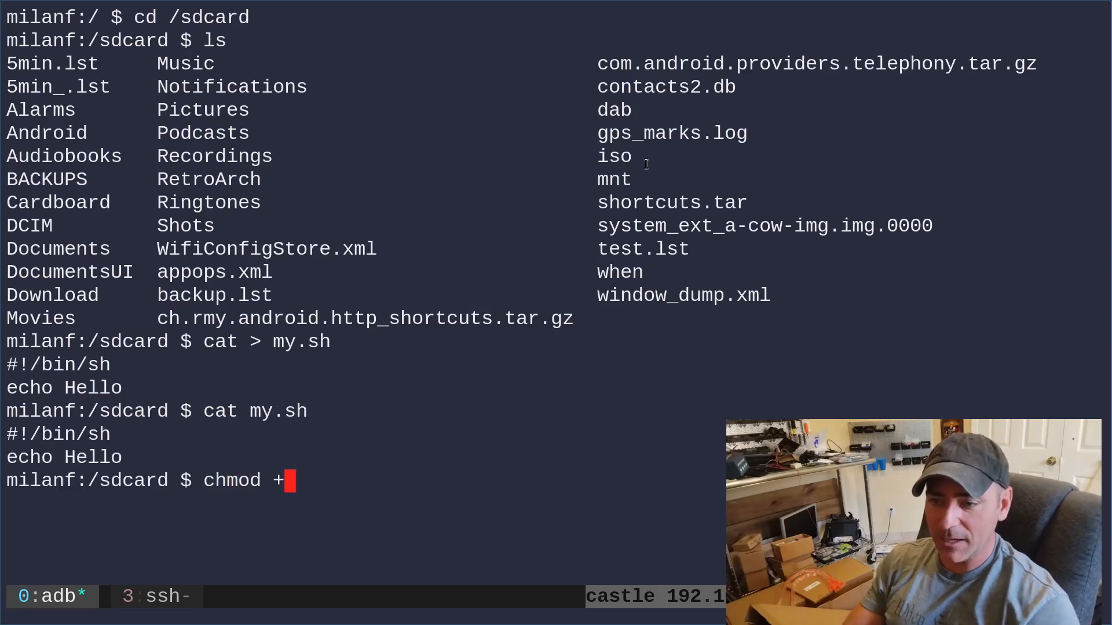
text(x my.sh)
text(./my)
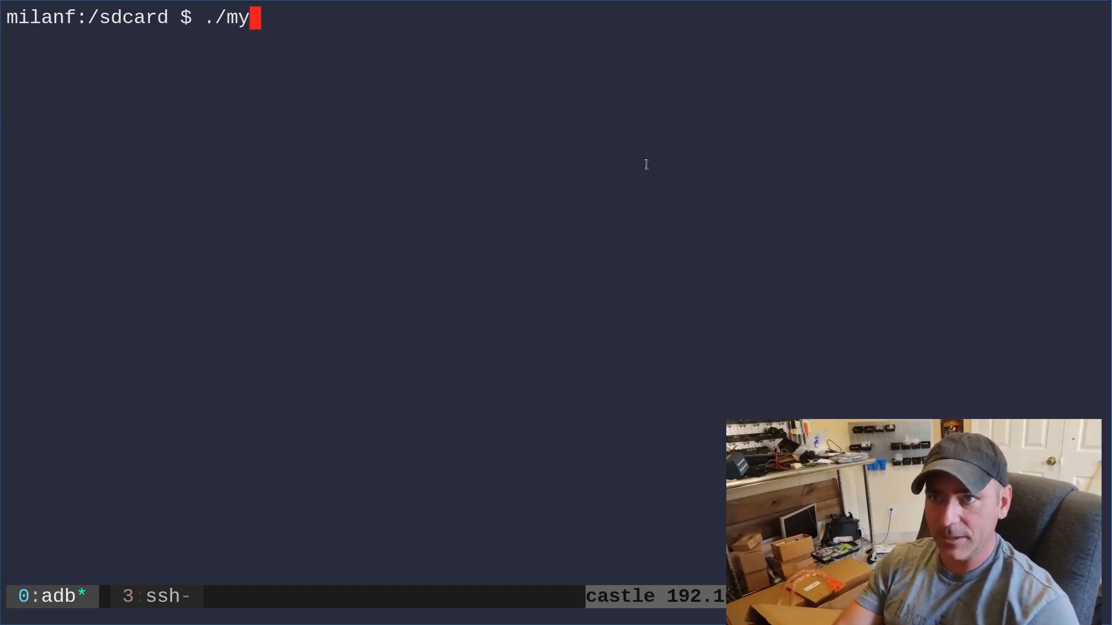
text(.sh)
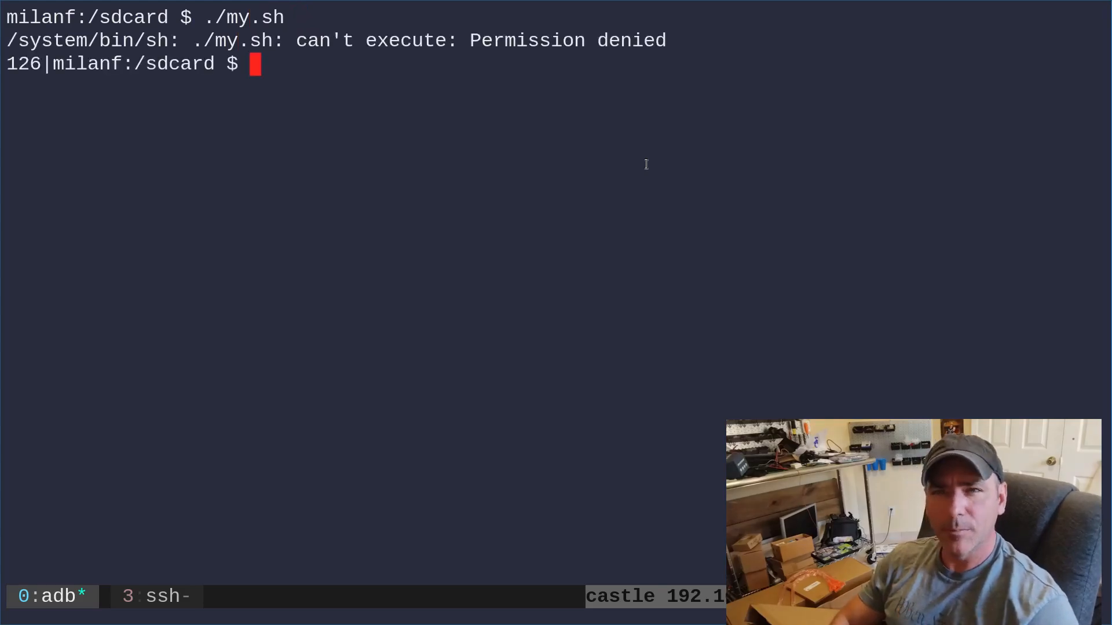
text(ls -lha my.s)
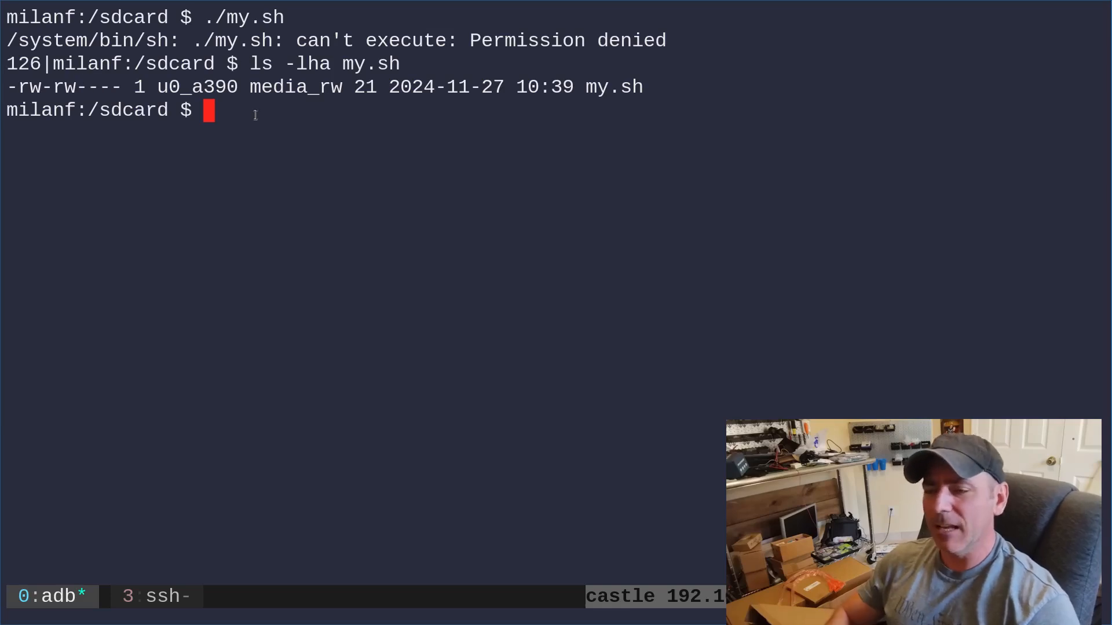
Widen permissions to chmod 777 my.sh, retry running it, and check the listing again.
text(hmod +x my.sh)
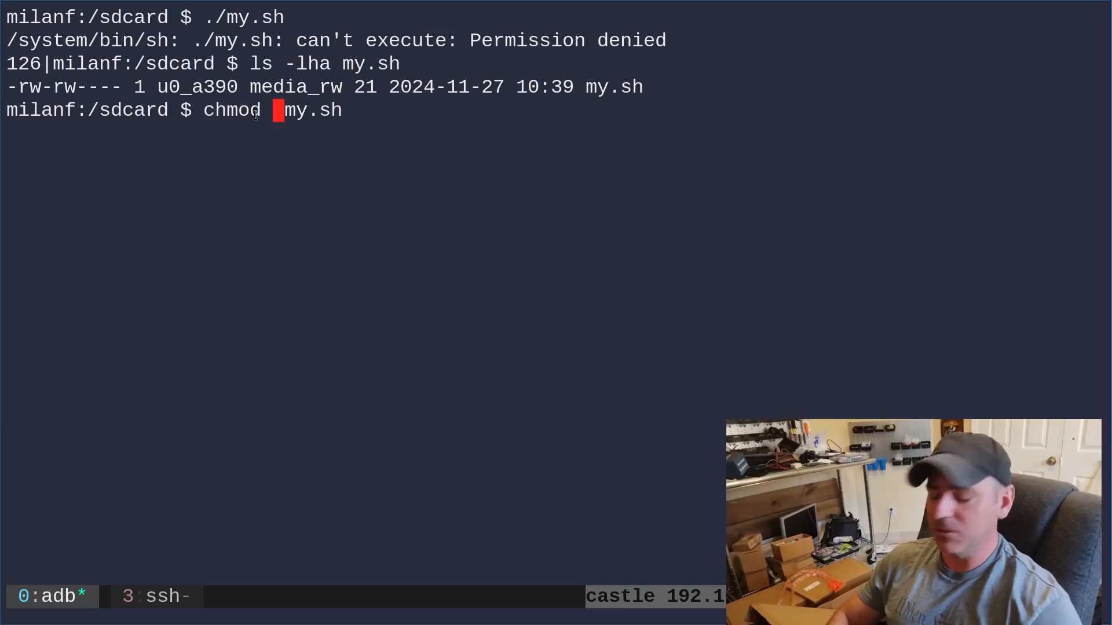
text(7)
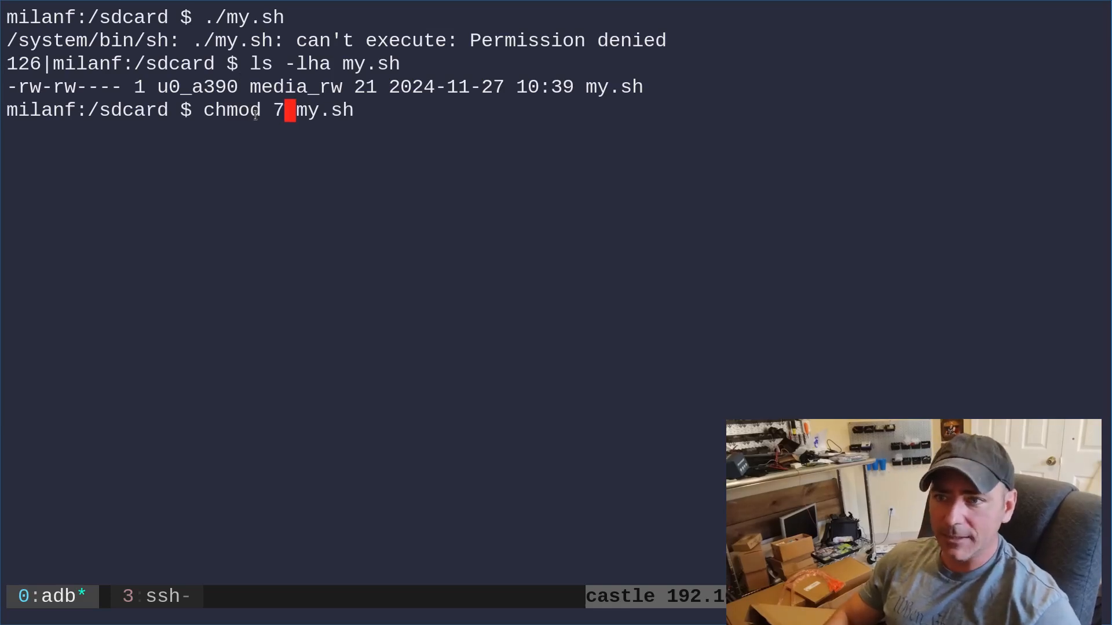
text(77)
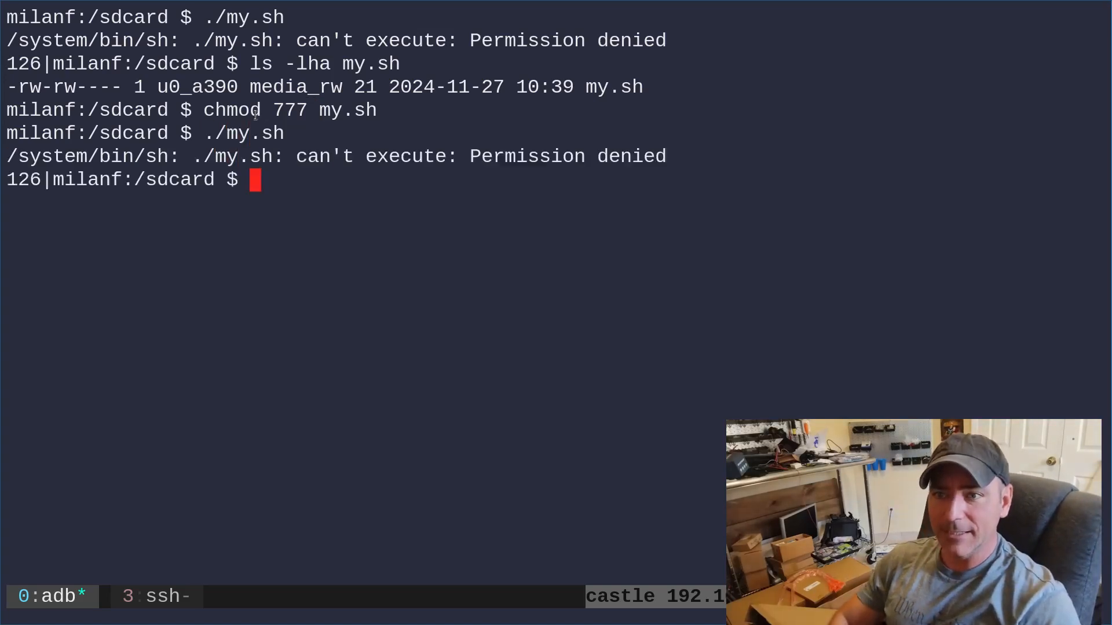
text(ls -l)
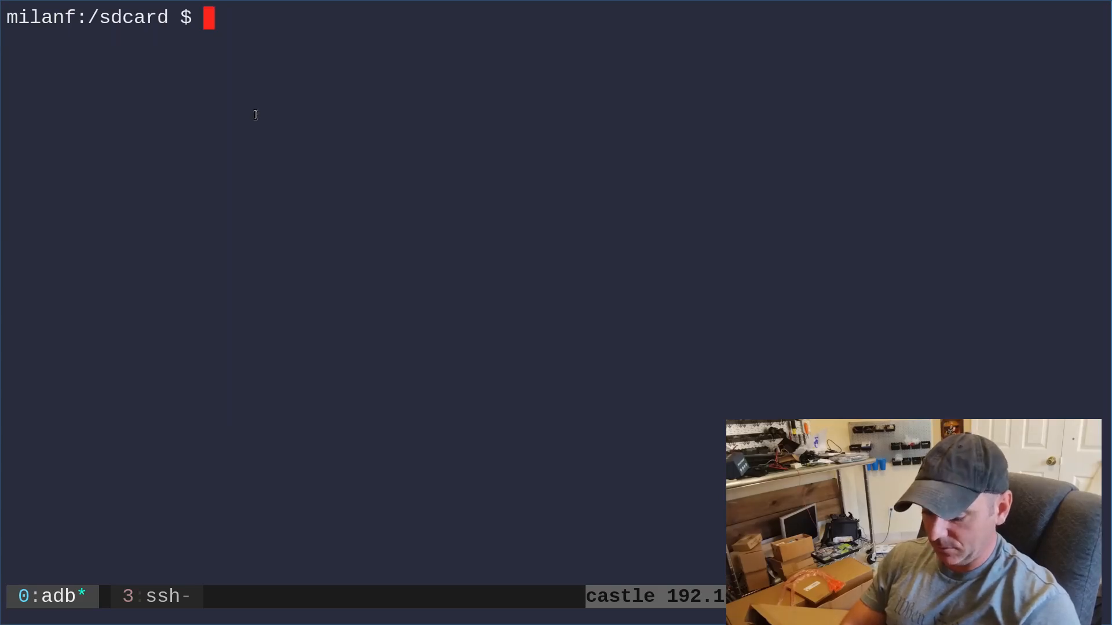
Run mount | grep sdcard and highlight the ext4 read-only mount entry.
text(mount |grep sdcard)
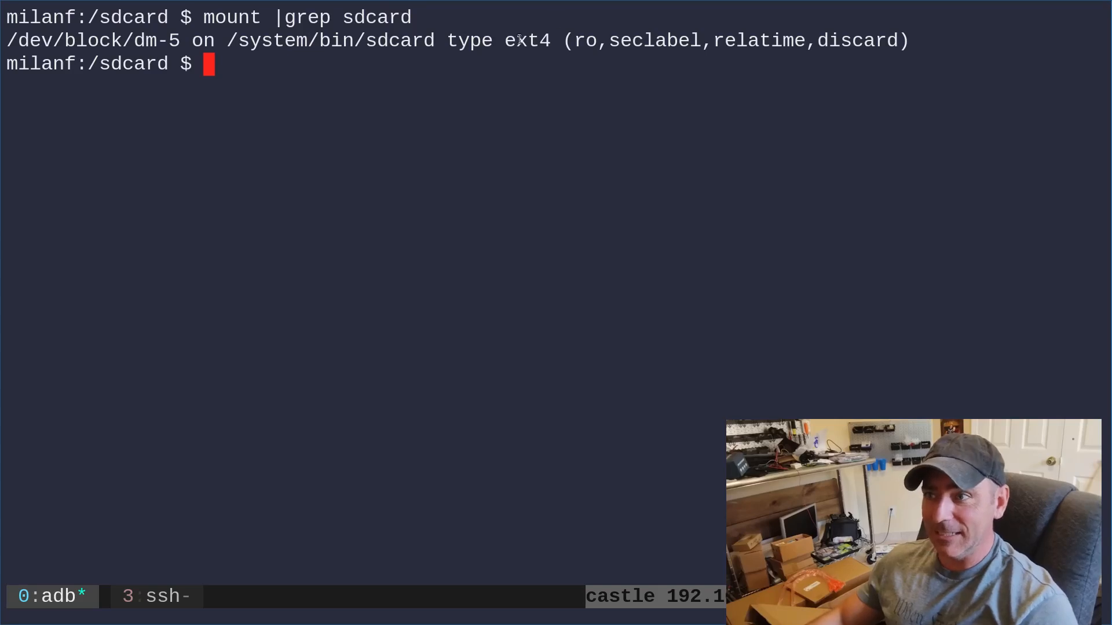
double_click(526, 41)
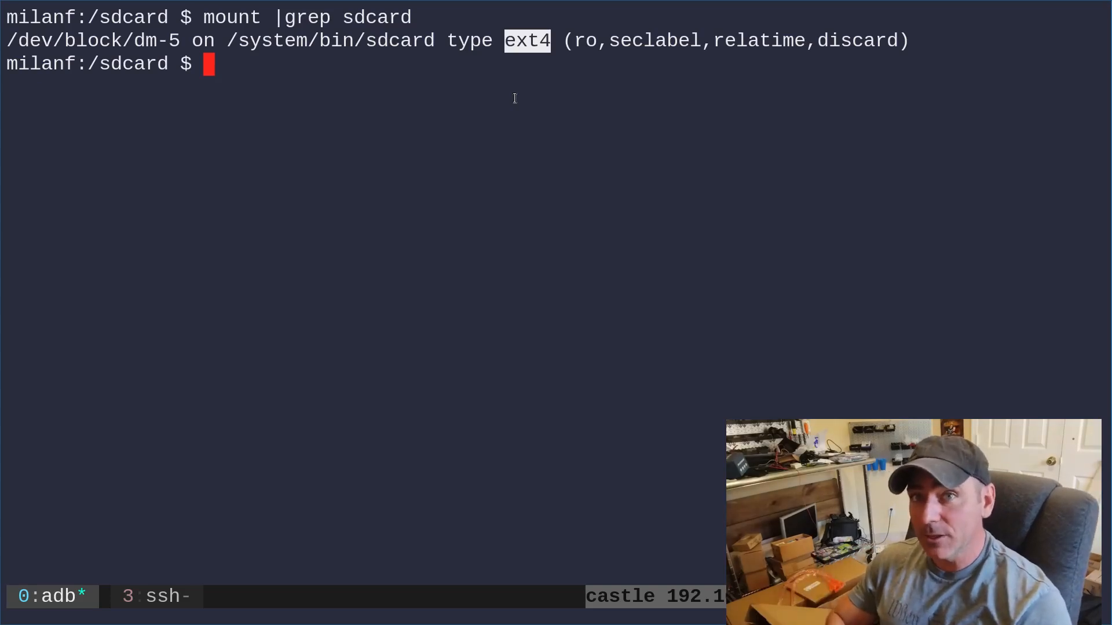
Change into /data/local/tmp, list it, move /sdcard/my.sh here, and clear the screen.
text(cd /d)
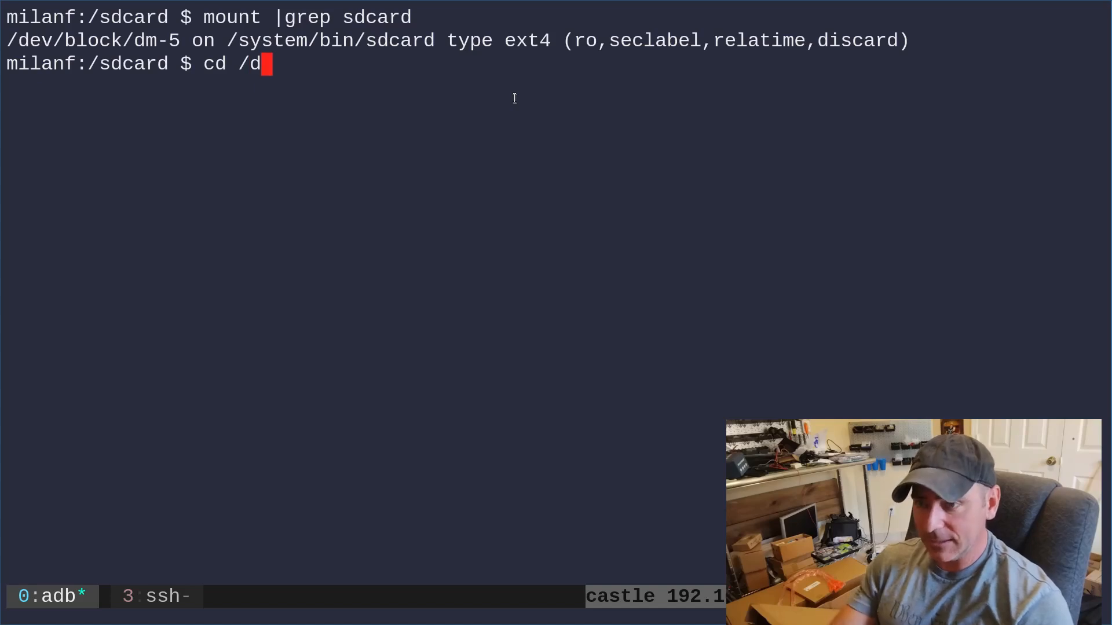
text(ata/local/tmp)
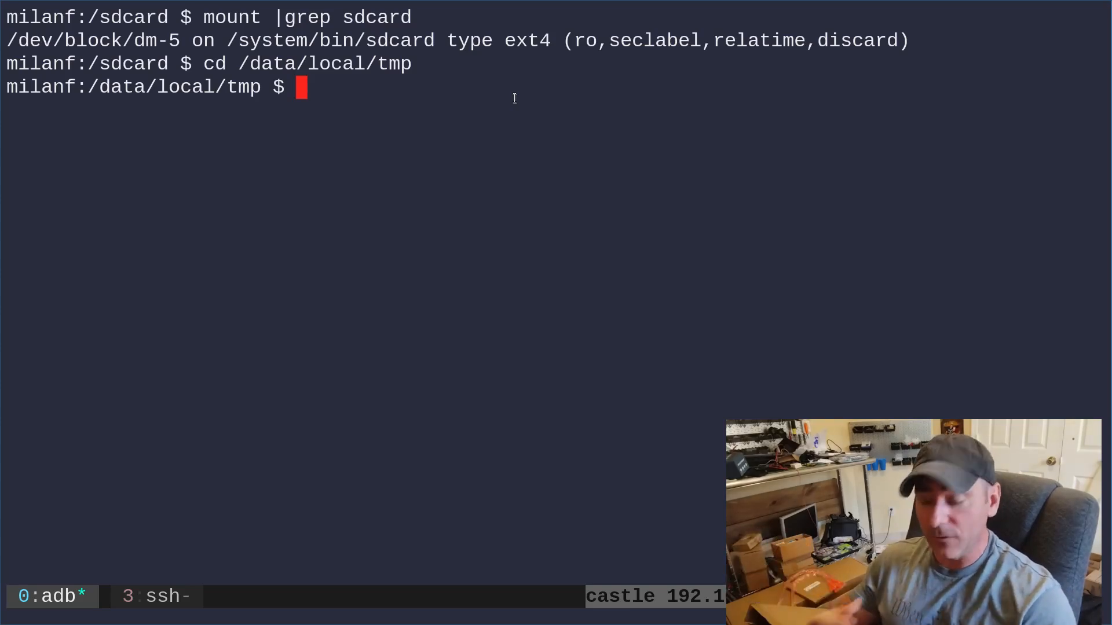
text(ls)
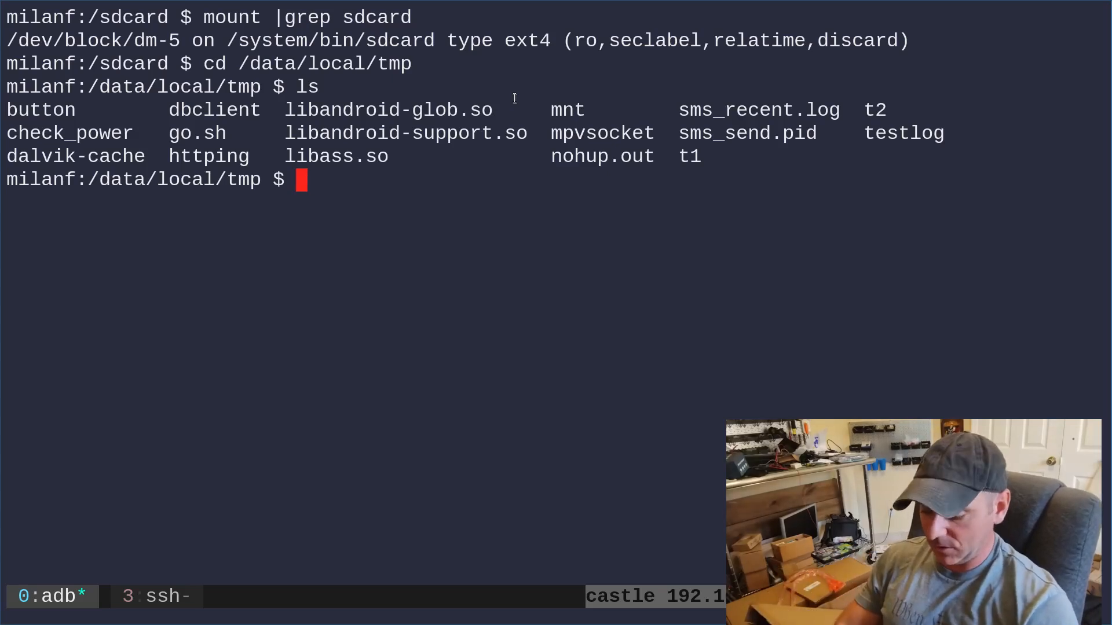
text(mv /sdcard/my.sh .)
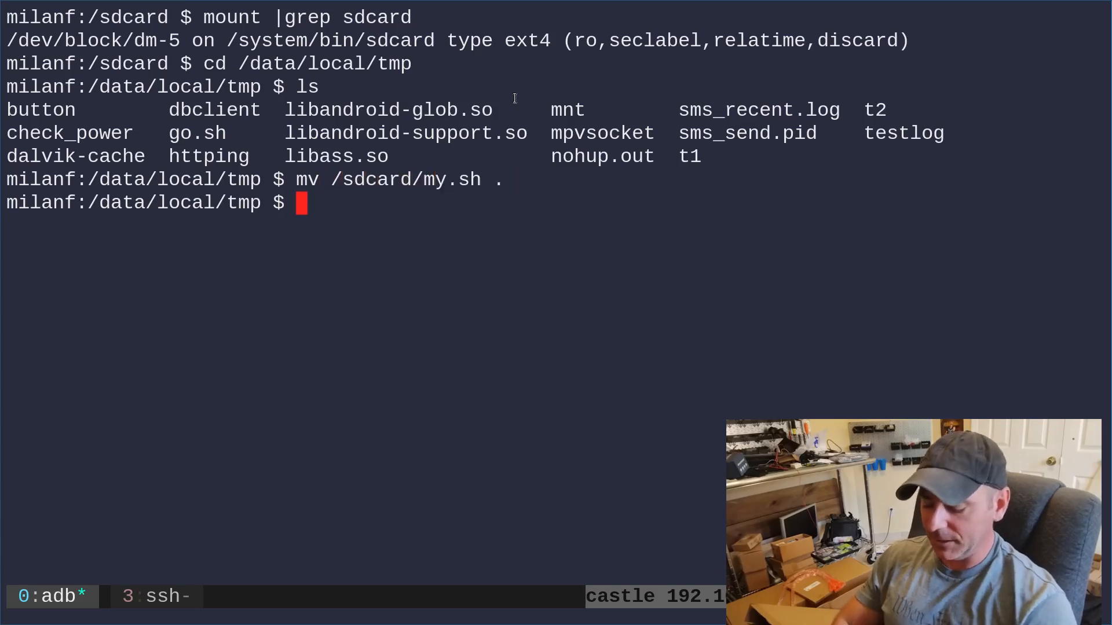
text(cle)
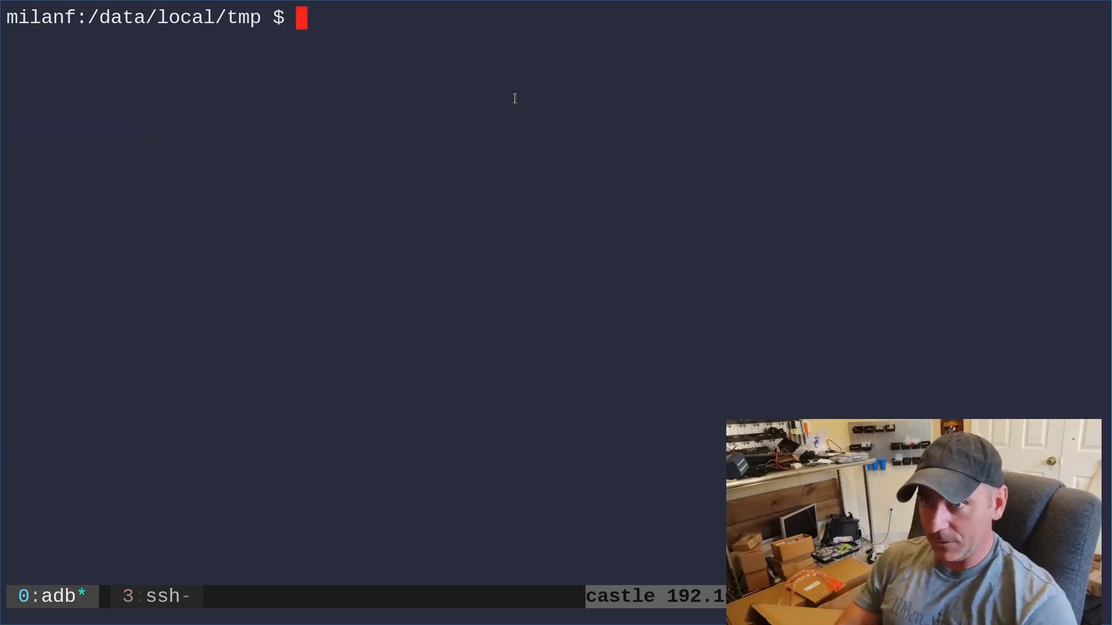
Make my.sh executable with chmod +x, run ./my.sh to print Hello, and list with ls -lha.
text(./my.sh)
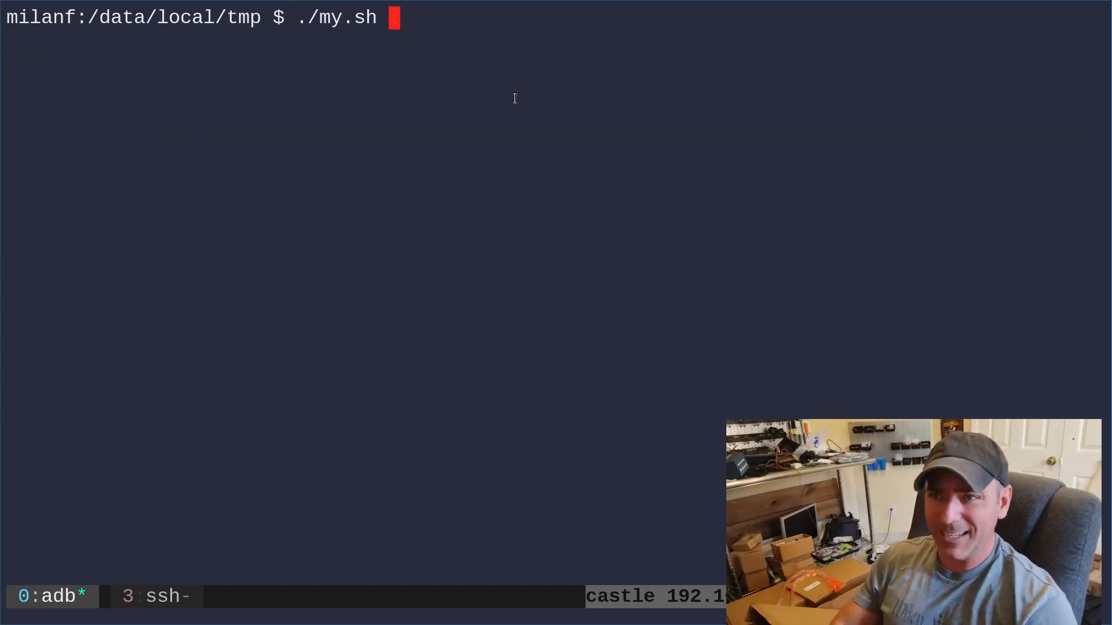
text(chmod +x my.sh)
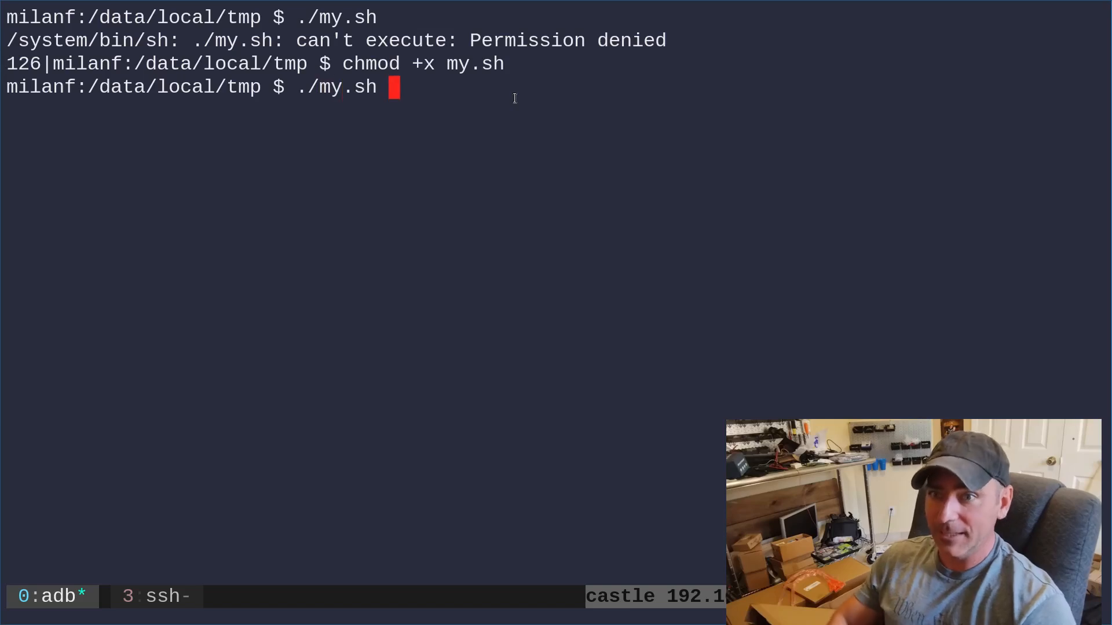
key(Return)
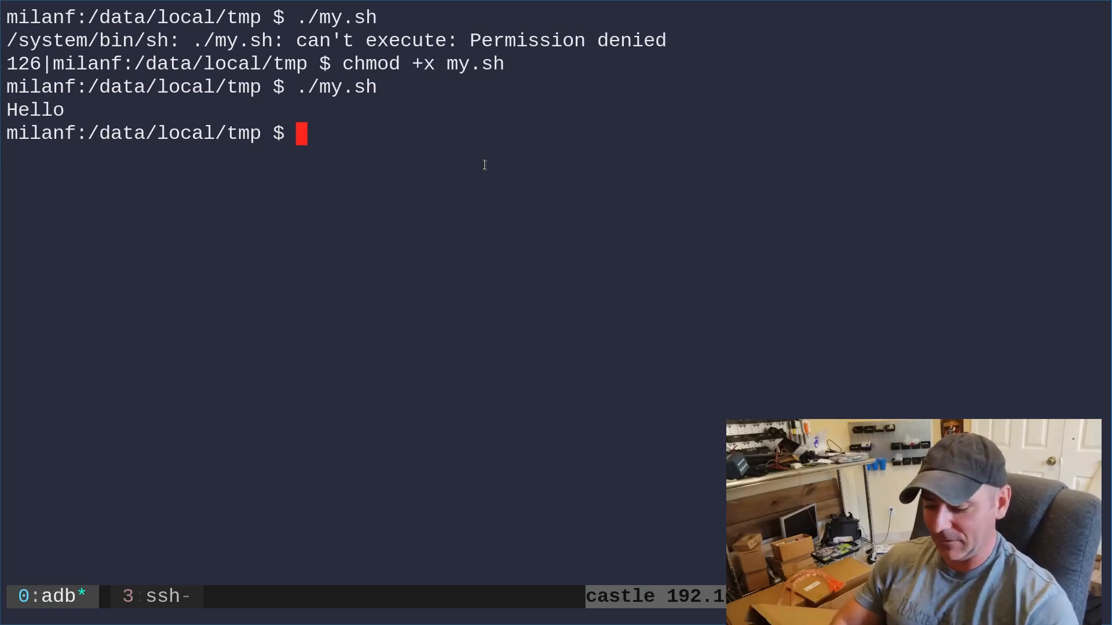
text(ls -lha)
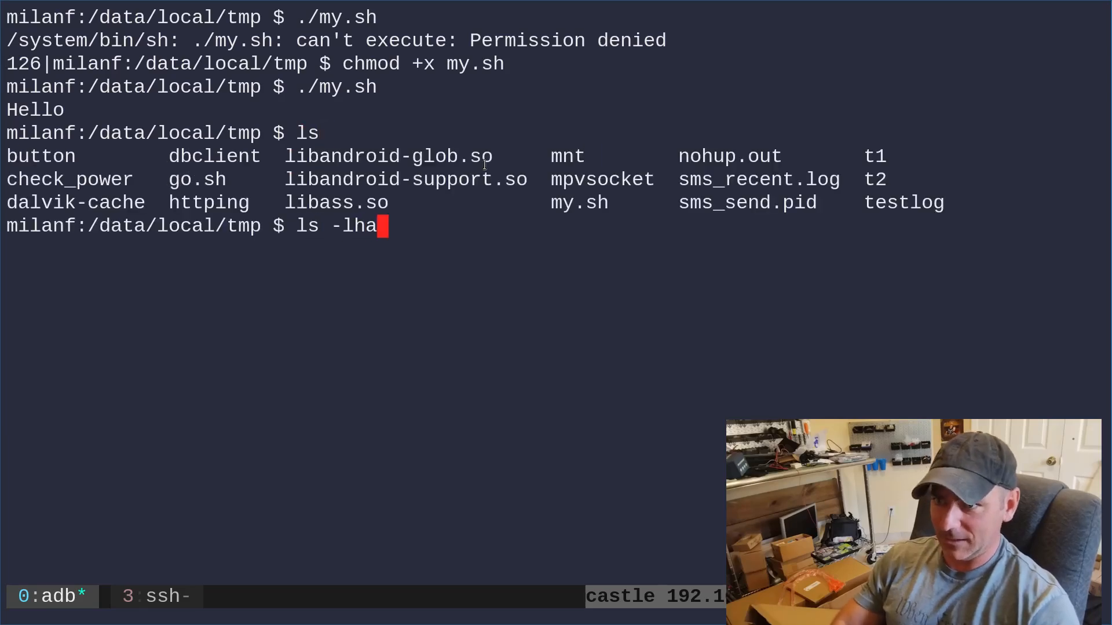